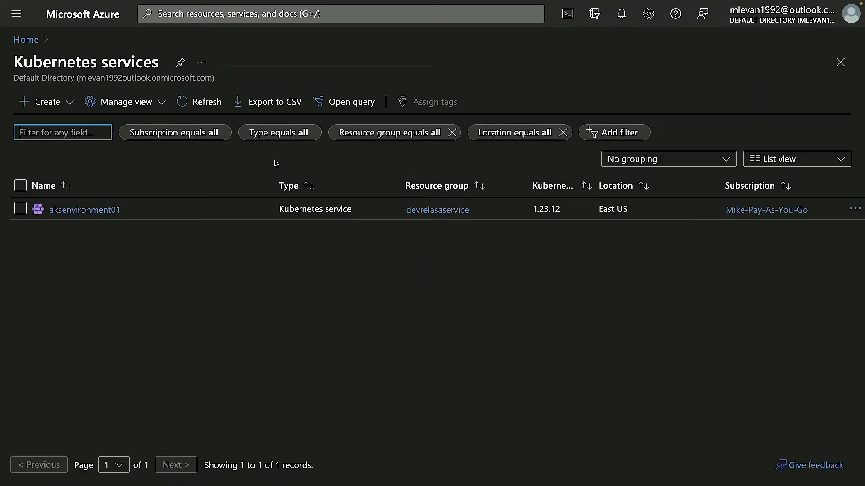
Open the aksenvironment01 Kubernetes cluster from the resource list.
click(84, 209)
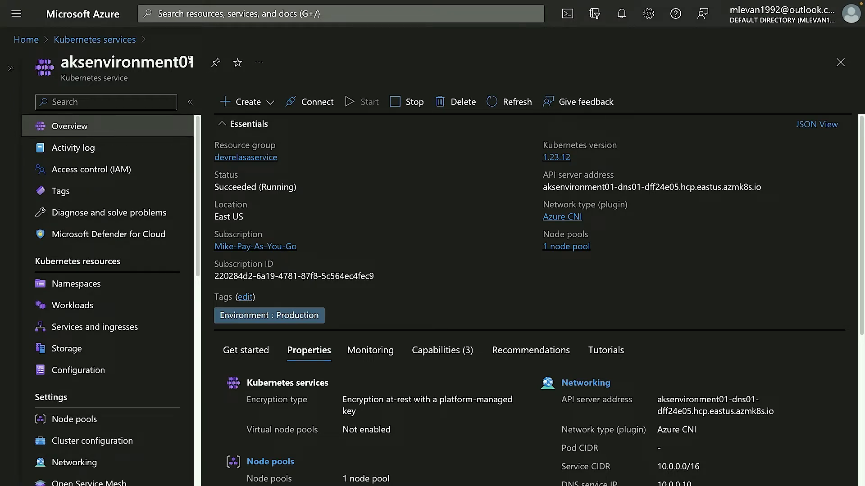
mouse_move(201, 71)
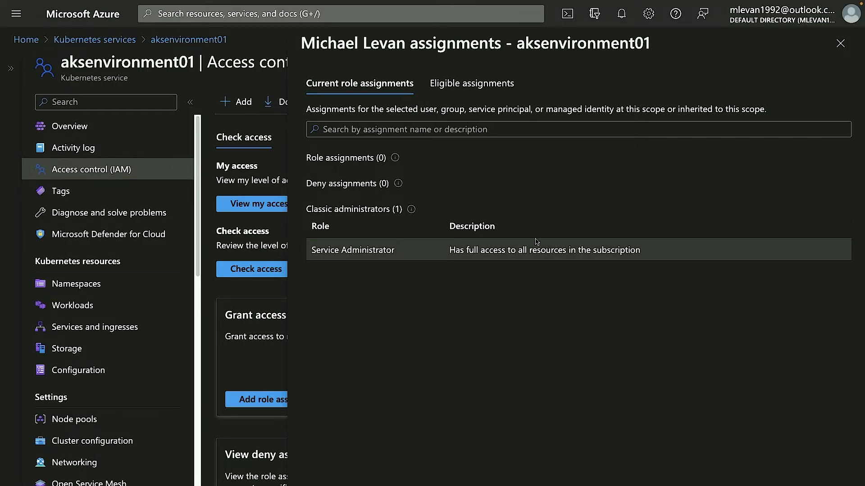
Check pearsonuser's access on aksenvironment01, then close the Check access blade.
click(841, 43)
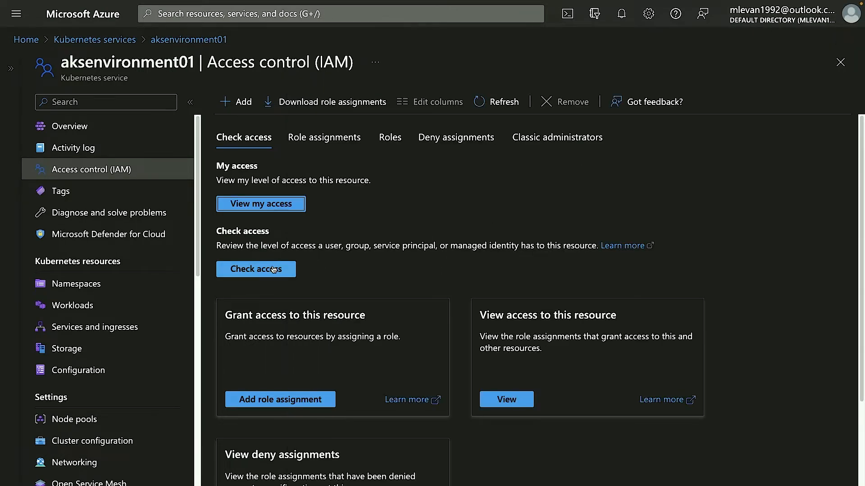
click(255, 269)
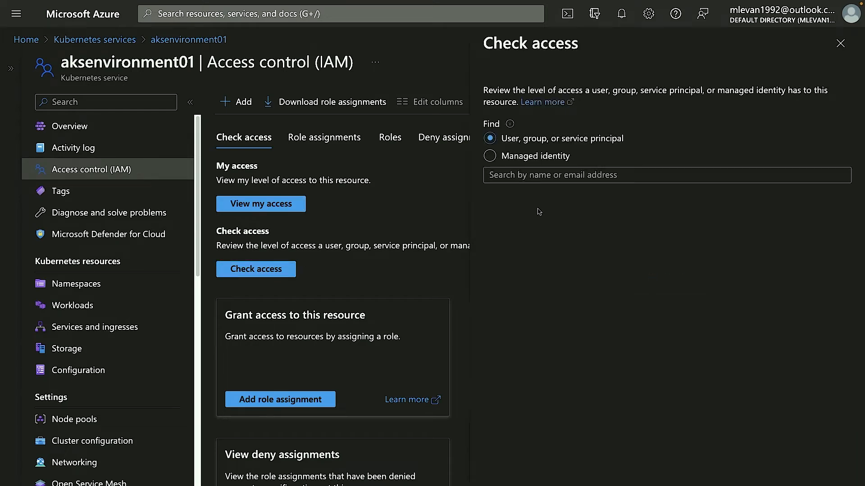
click(666, 175)
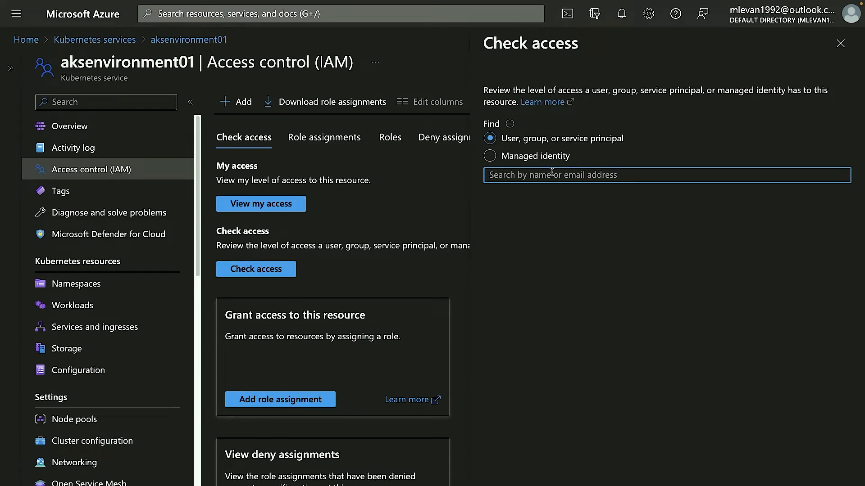
text(mlevan)
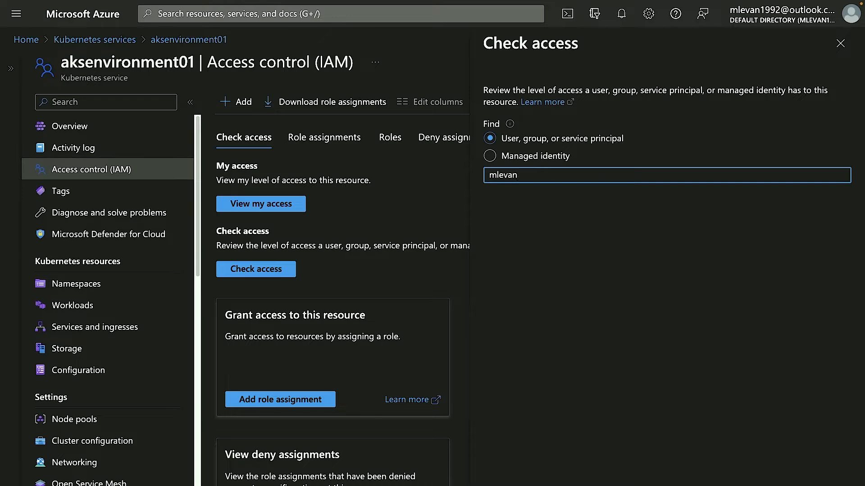
text(mlevan)
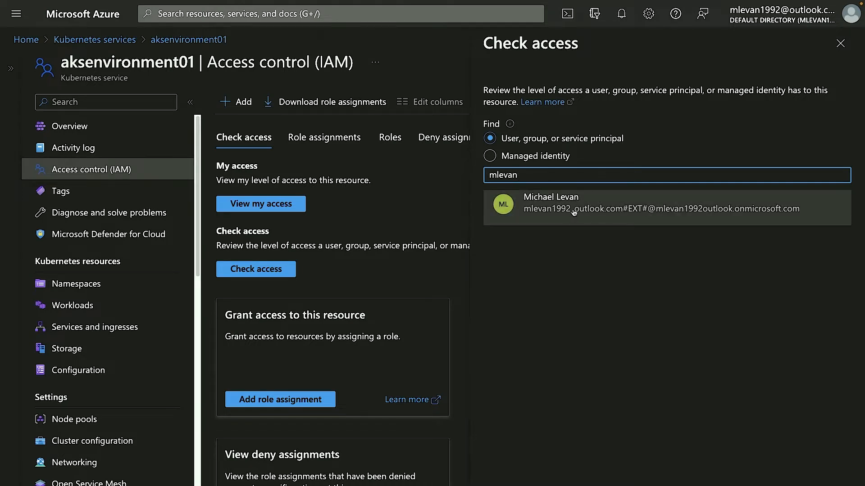
text(pearso)
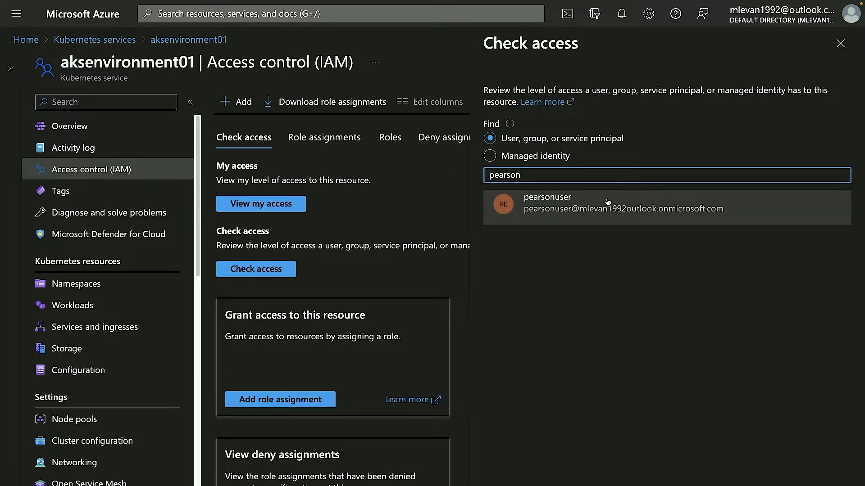
click(624, 207)
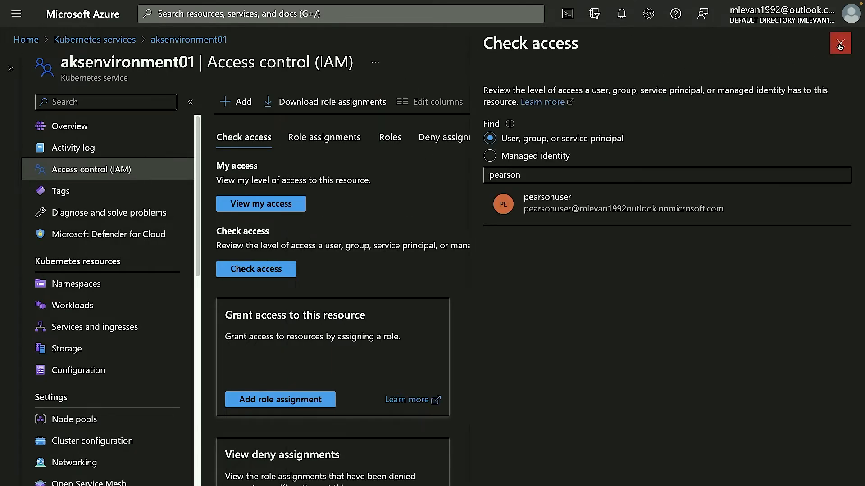
click(840, 44)
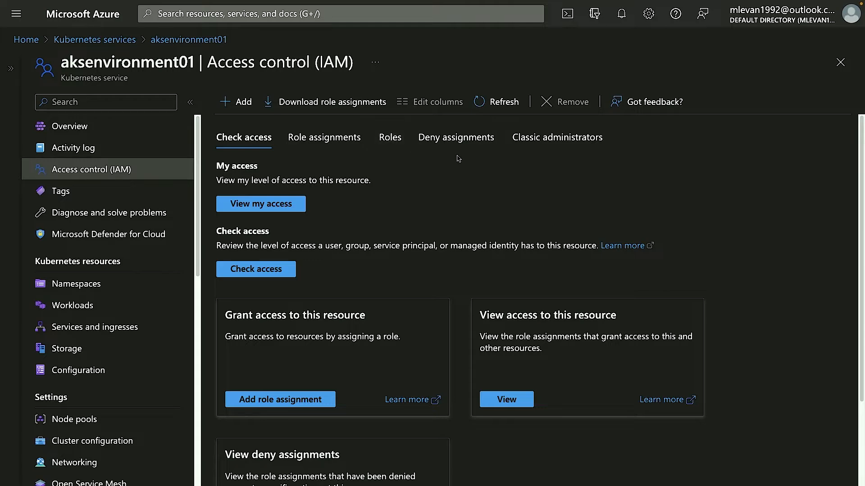
Add an Owner role assignment for pearsonuser on aksenvironment01 and submit it.
click(241, 101)
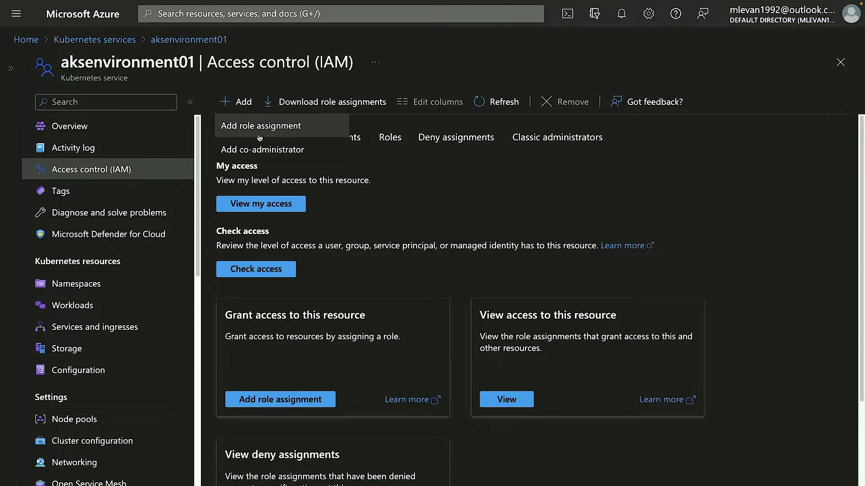
click(261, 126)
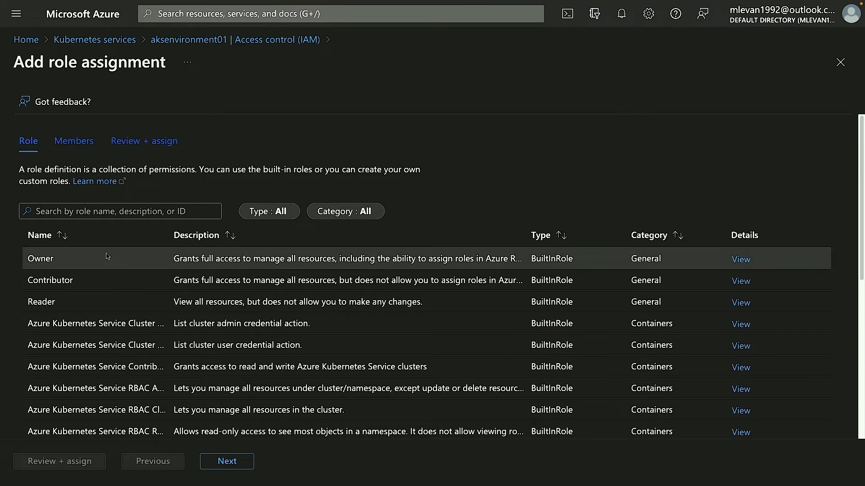
mouse_move(87, 264)
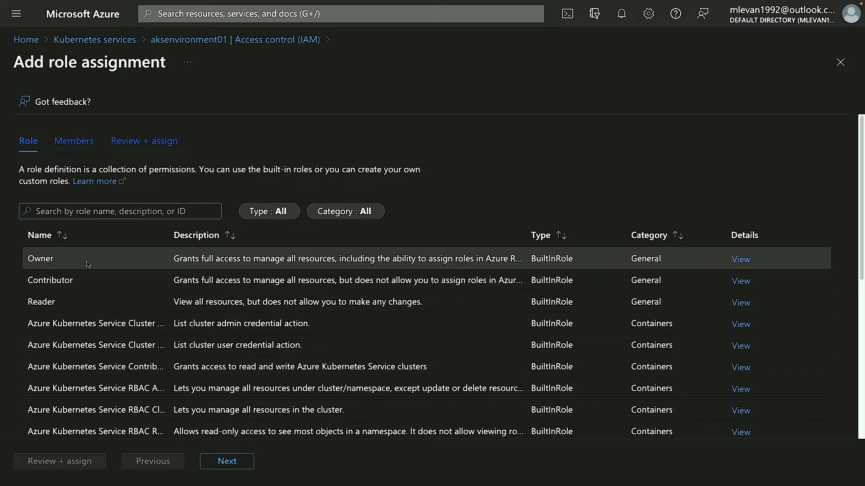
click(226, 461)
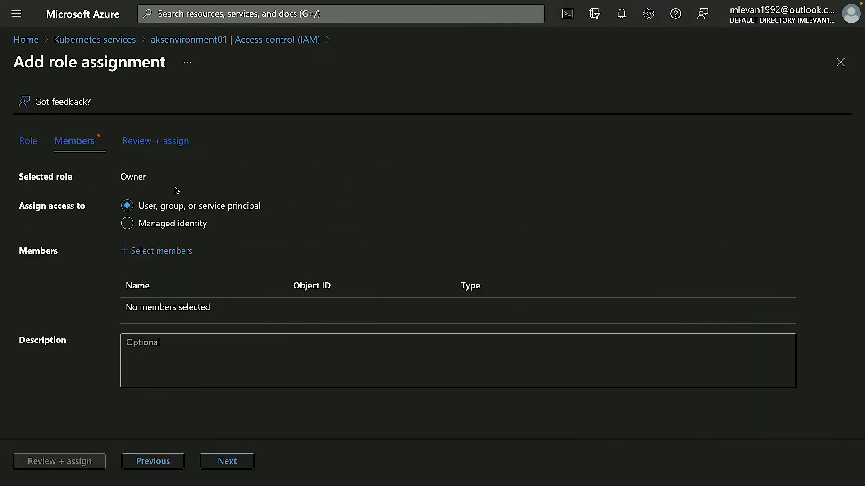
click(162, 251)
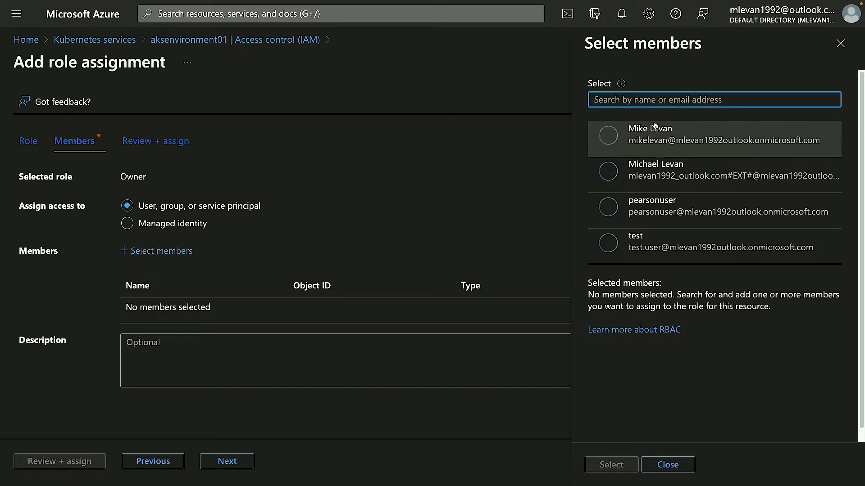
click(651, 207)
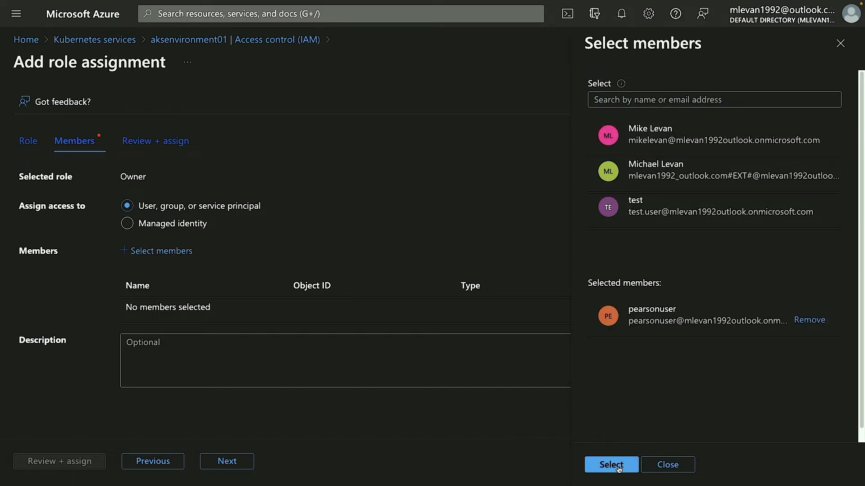
click(611, 464)
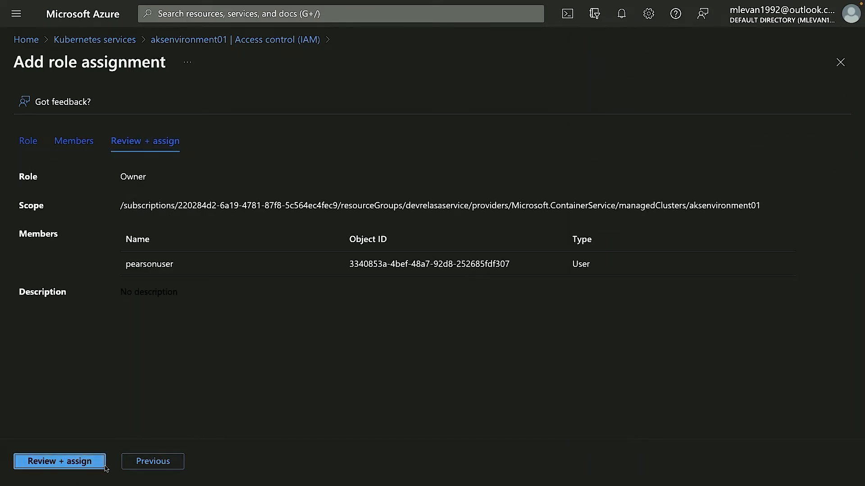
click(59, 462)
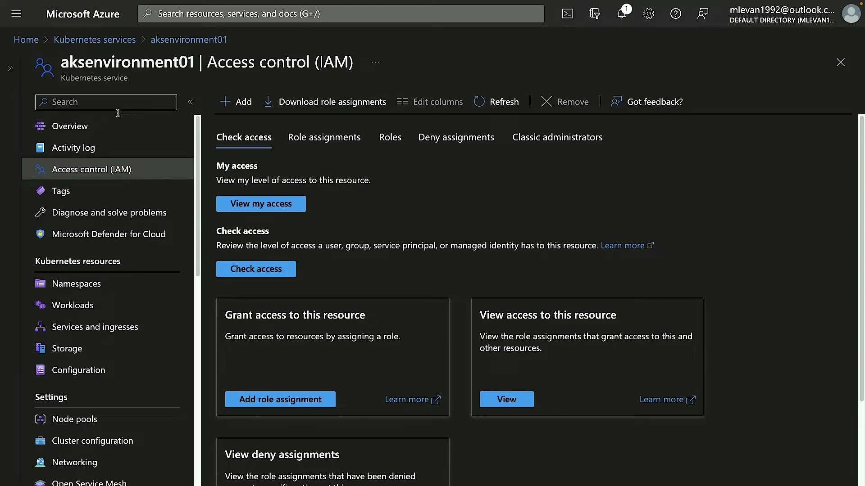
mouse_move(331, 102)
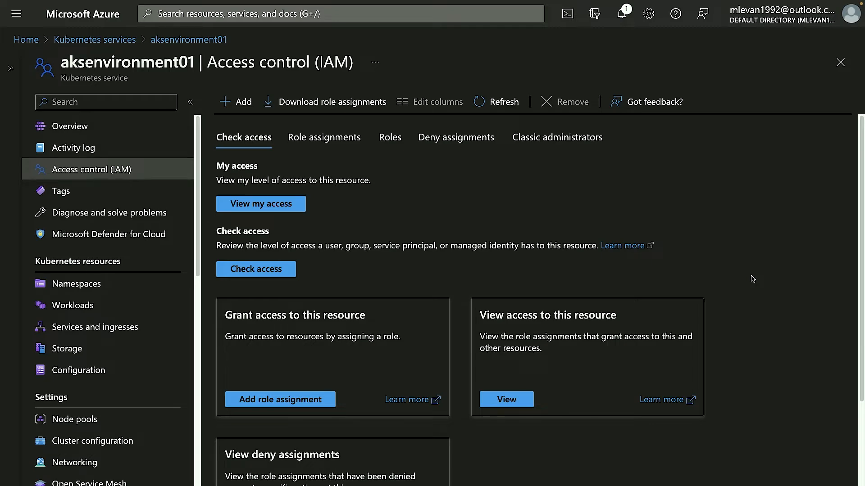
mouse_move(188, 40)
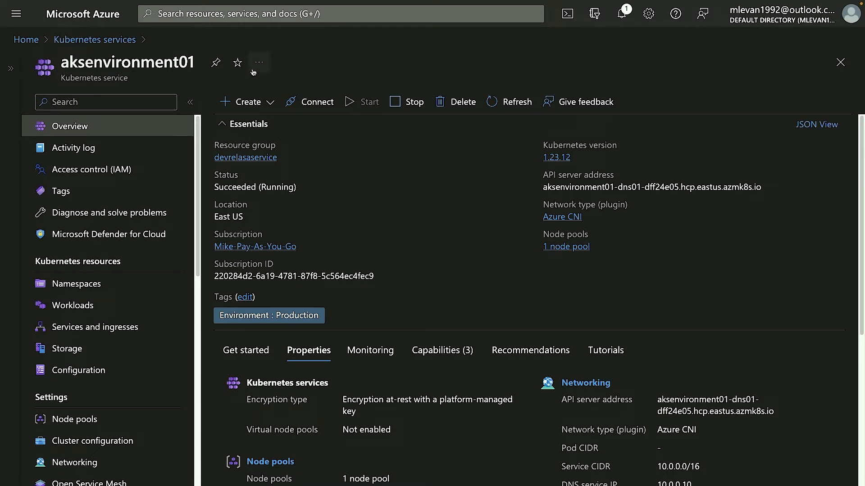
Switch from the cluster's access control to the Portainer browser tab.
click(91, 170)
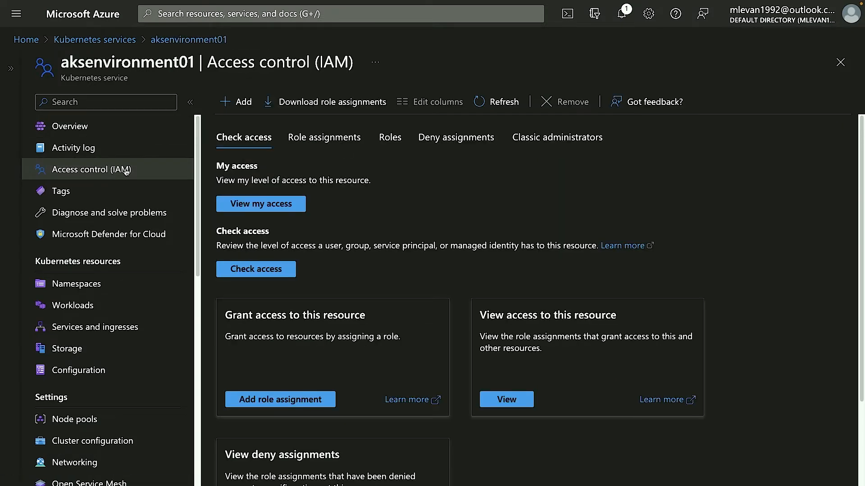
click(339, 13)
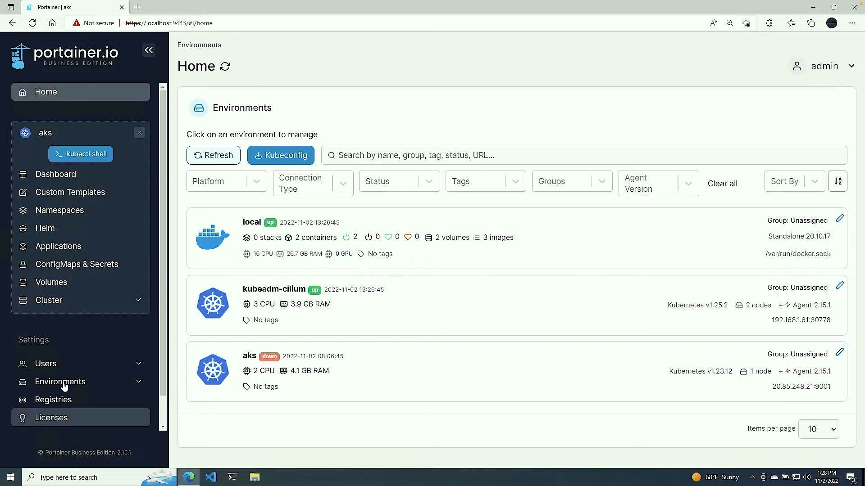
Create Portainer user miketest with the Administrator setting toggled.
click(46, 364)
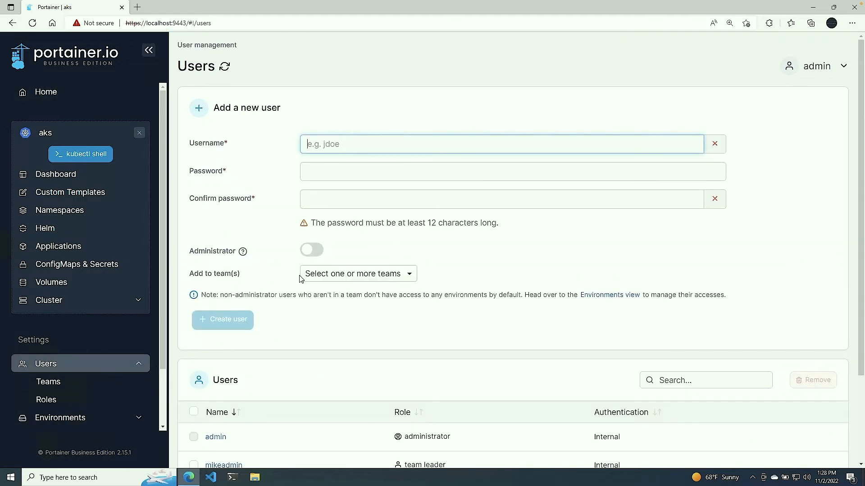
text(miketest)
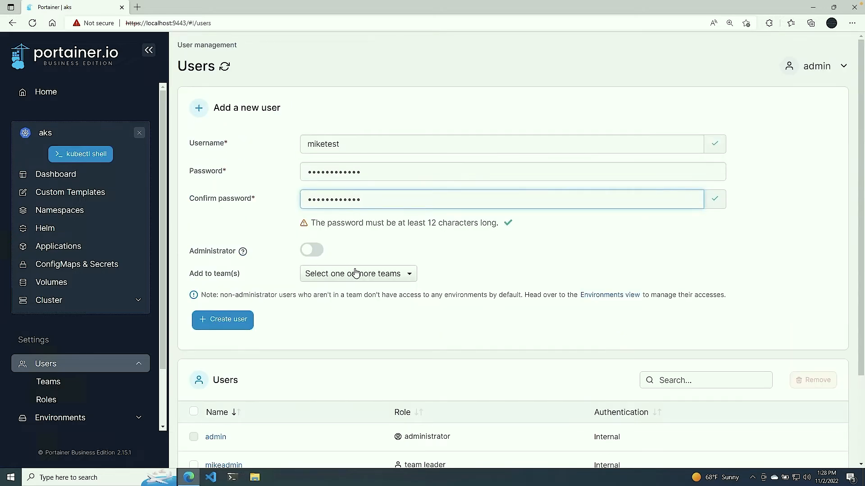
click(311, 250)
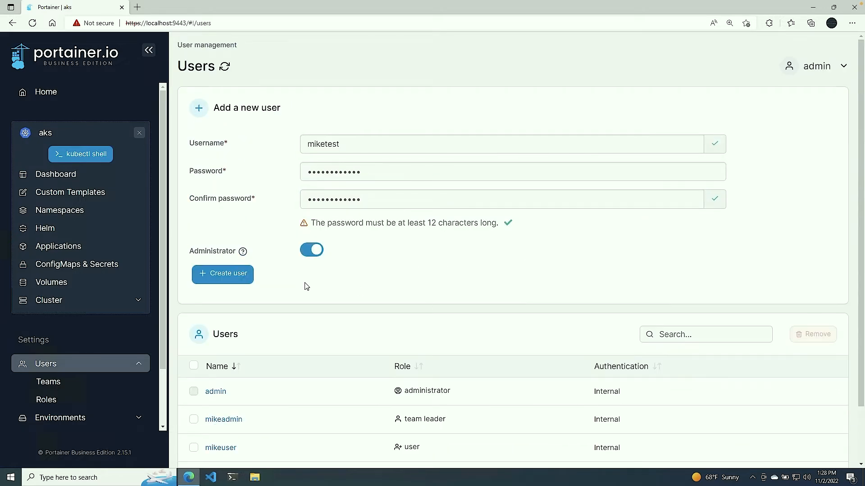
click(222, 274)
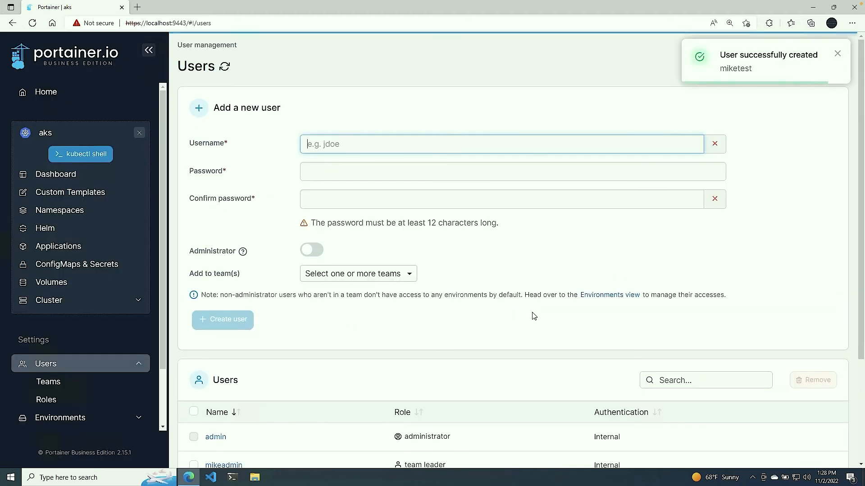
scroll(down, 3)
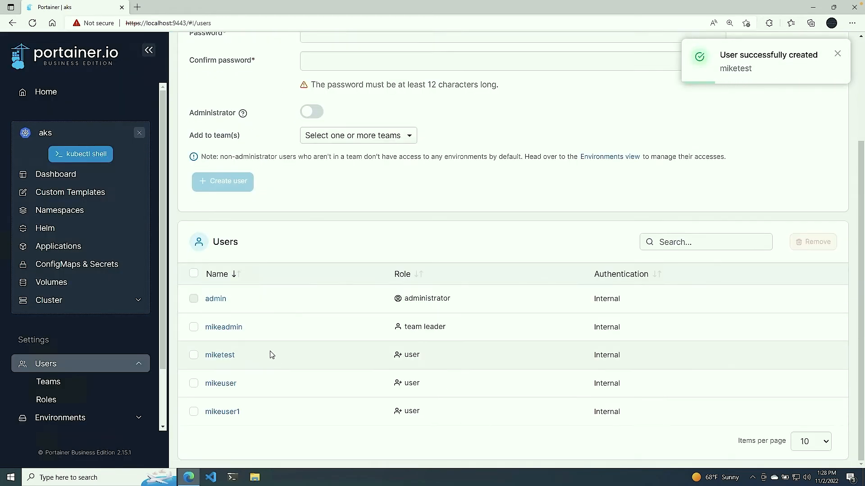
click(48, 381)
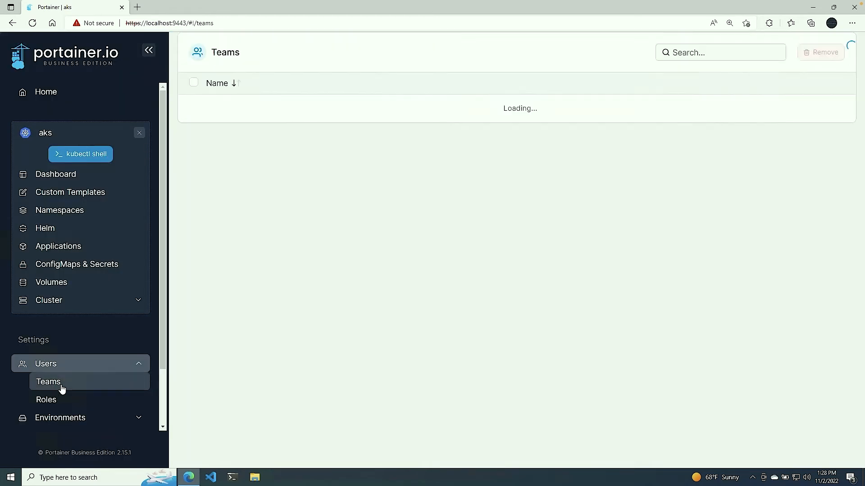
Create team k8stest with miketest as its team leader.
click(48, 382)
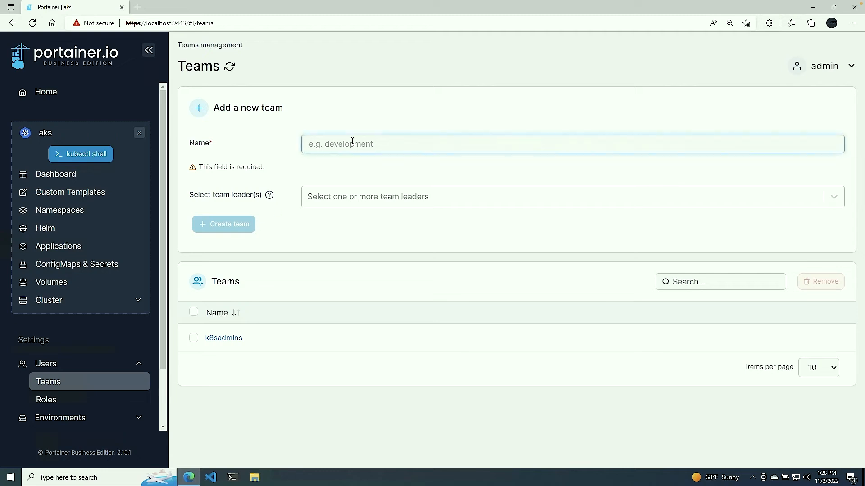
text(k8stest)
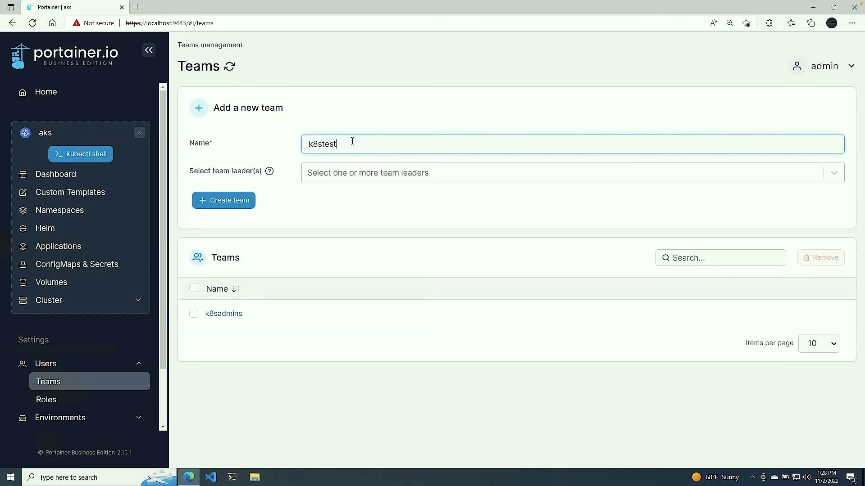
click(552, 173)
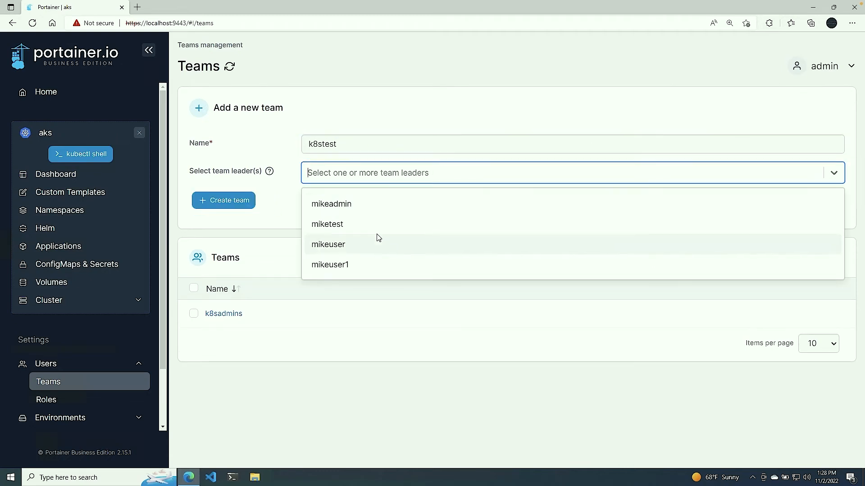
click(326, 224)
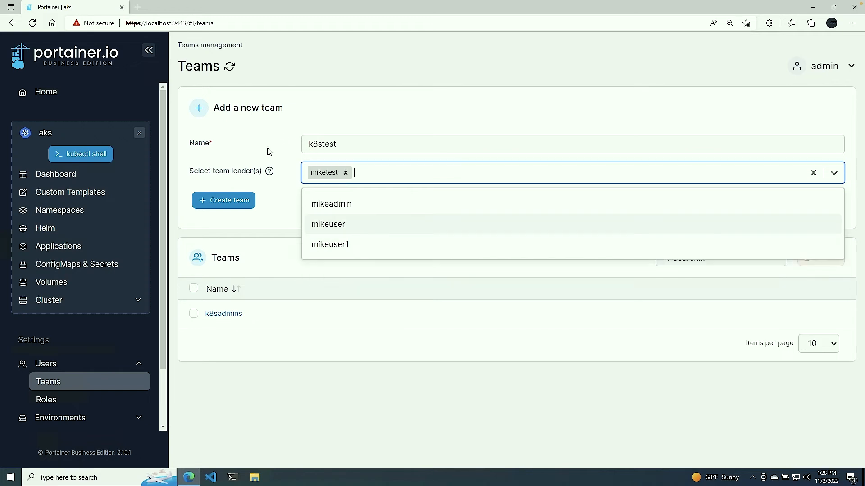
click(223, 199)
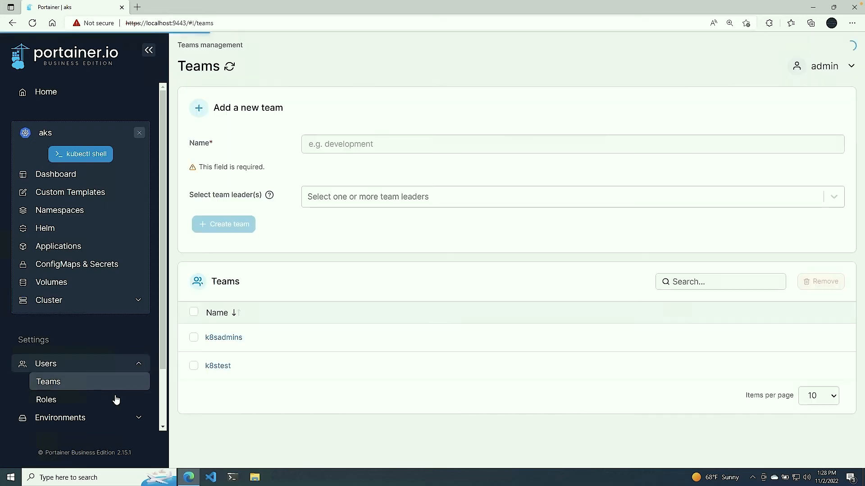
click(45, 400)
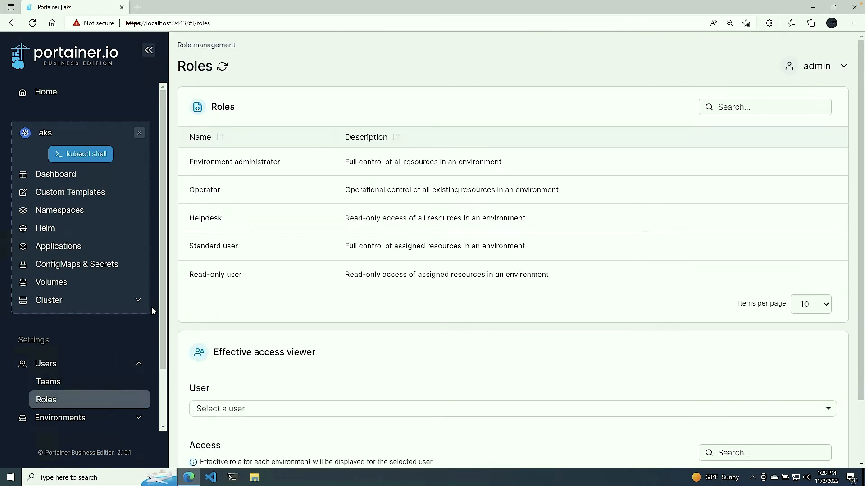
Navigate through Users and Home back to the Teams page listing k8sadmins and k8stest.
click(46, 364)
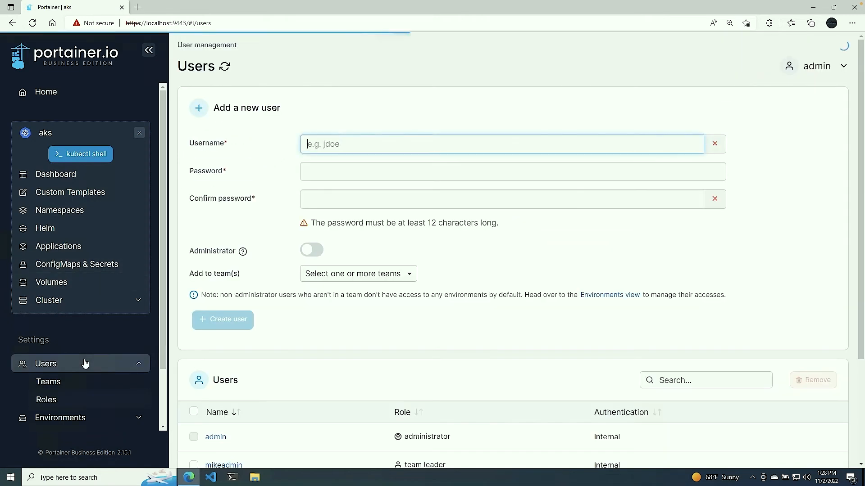
mouse_move(179, 223)
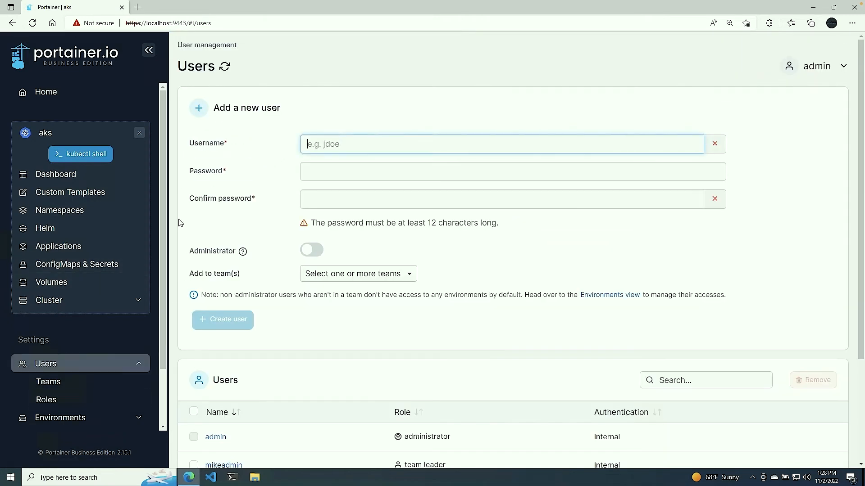
mouse_move(182, 100)
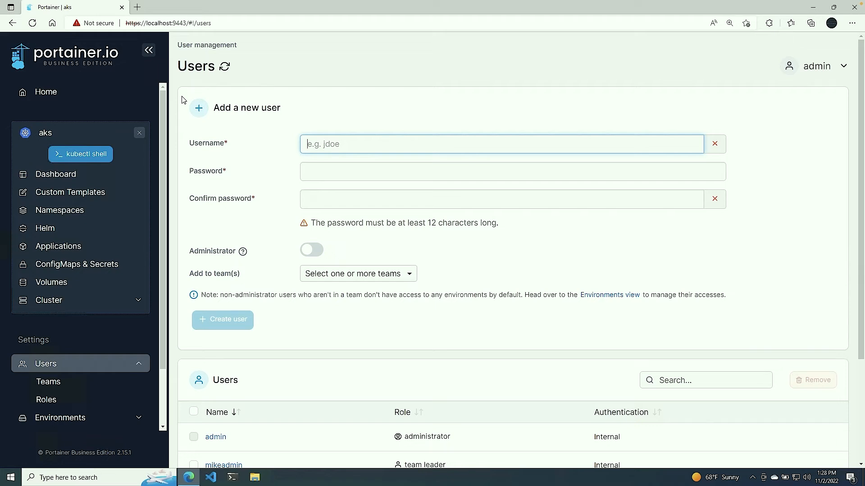
mouse_move(47, 105)
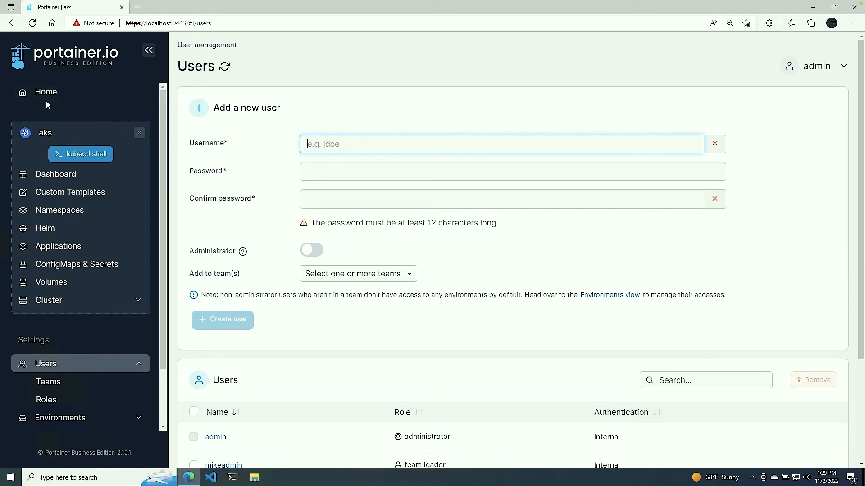
click(45, 91)
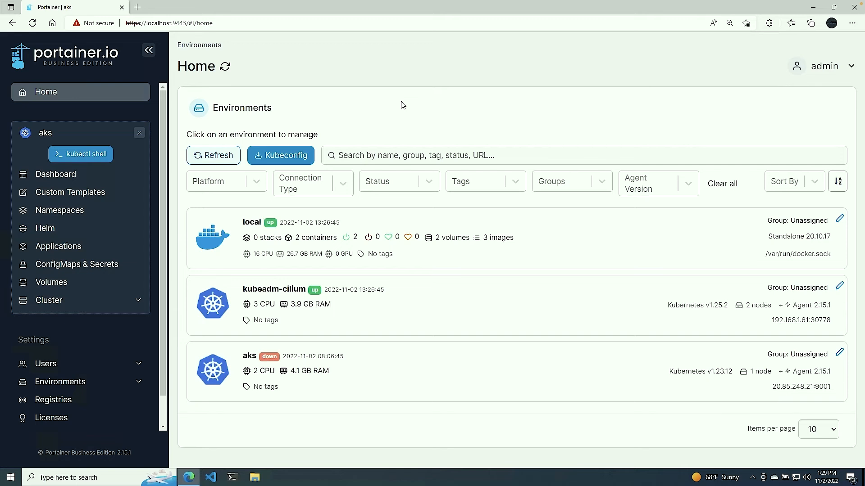
mouse_move(114, 106)
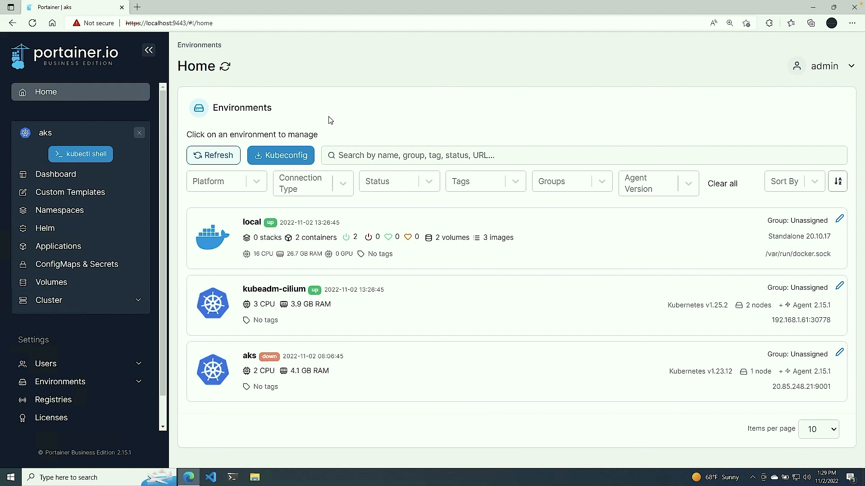
click(46, 364)
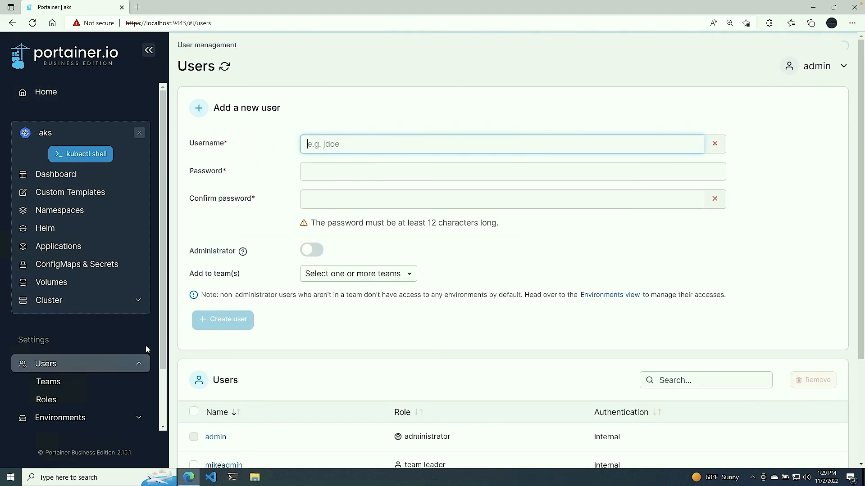
click(48, 381)
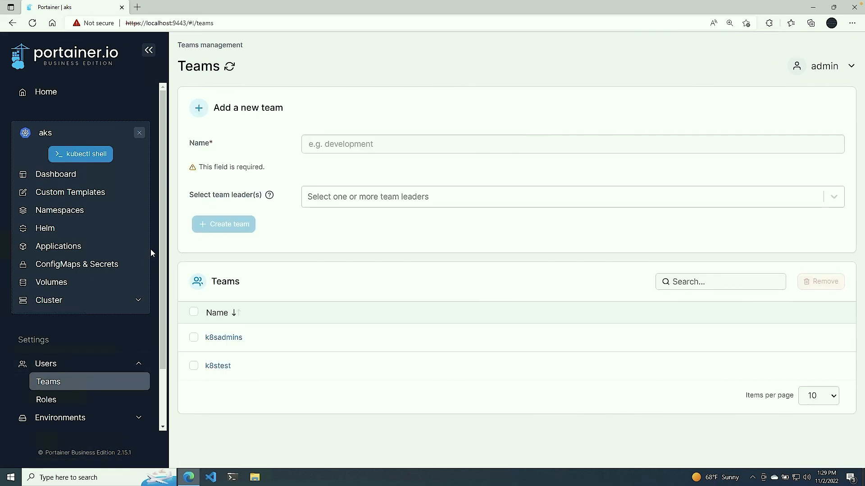
mouse_move(169, 254)
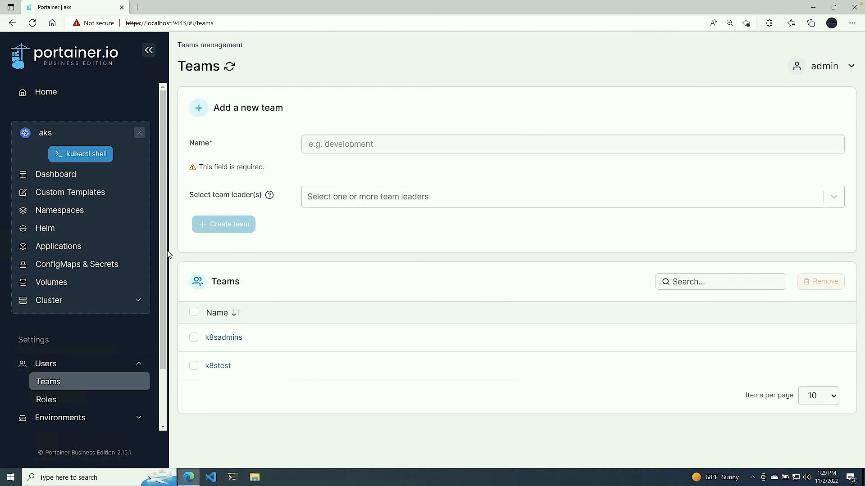